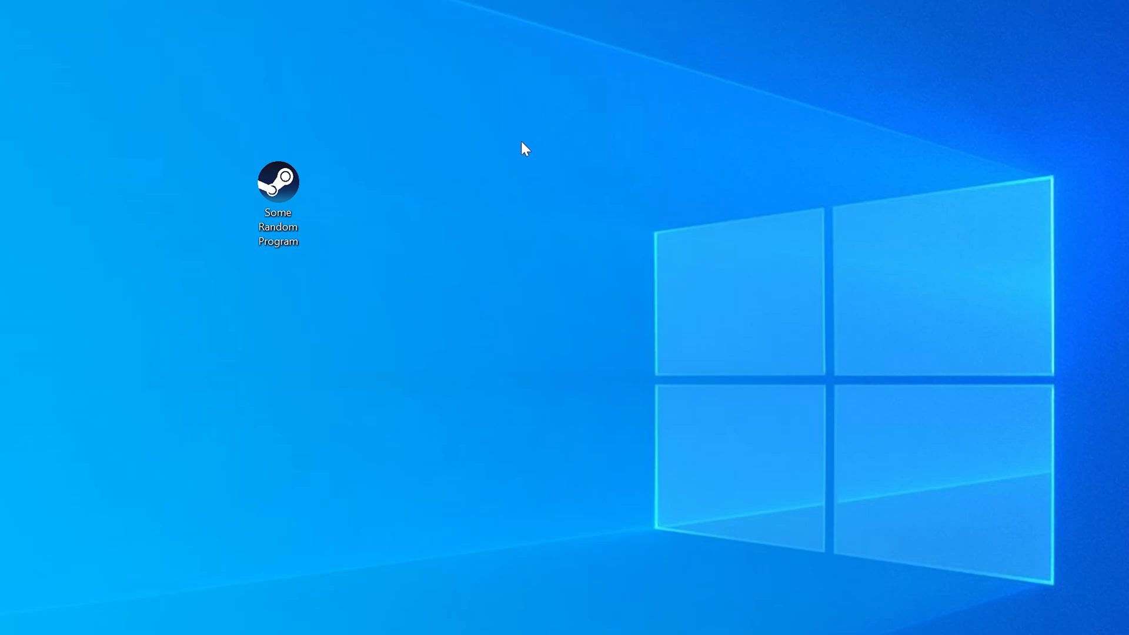
Step: Launch the game, dismiss the missing binkw64.dll error, and check the Windows system type
double_click(278, 182)
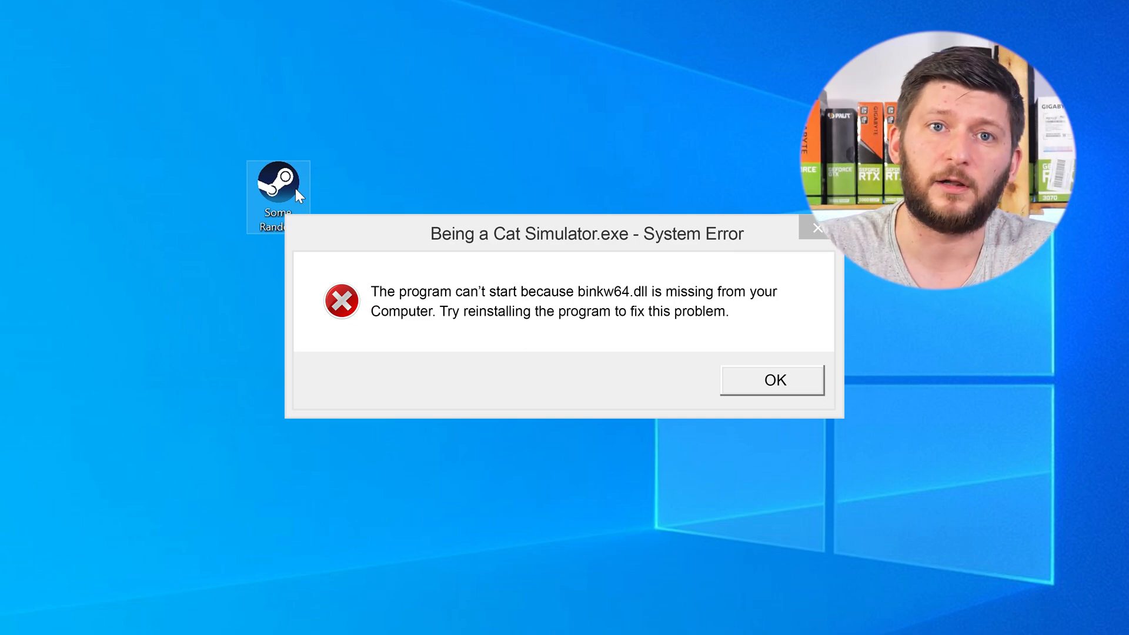
click(770, 380)
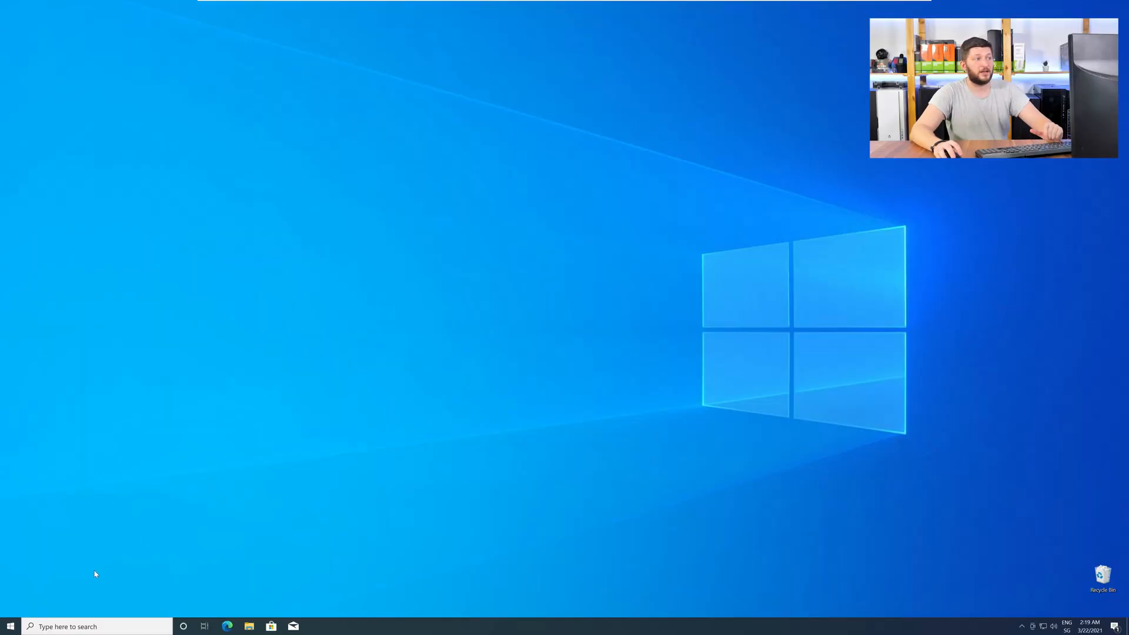
right_click(10, 626)
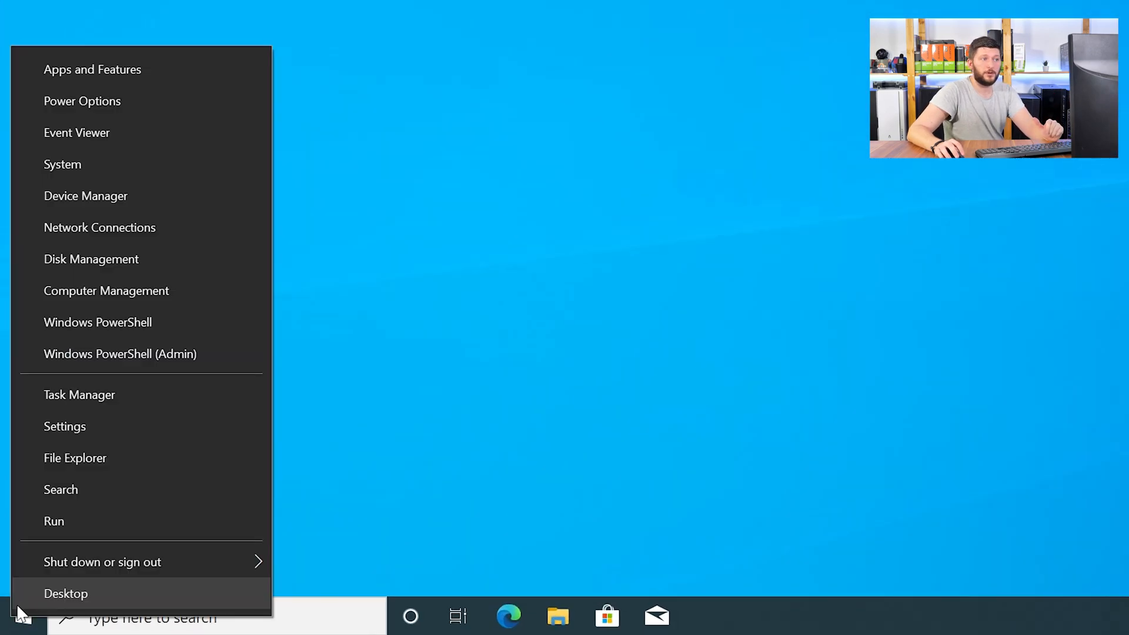
mouse_move(137, 164)
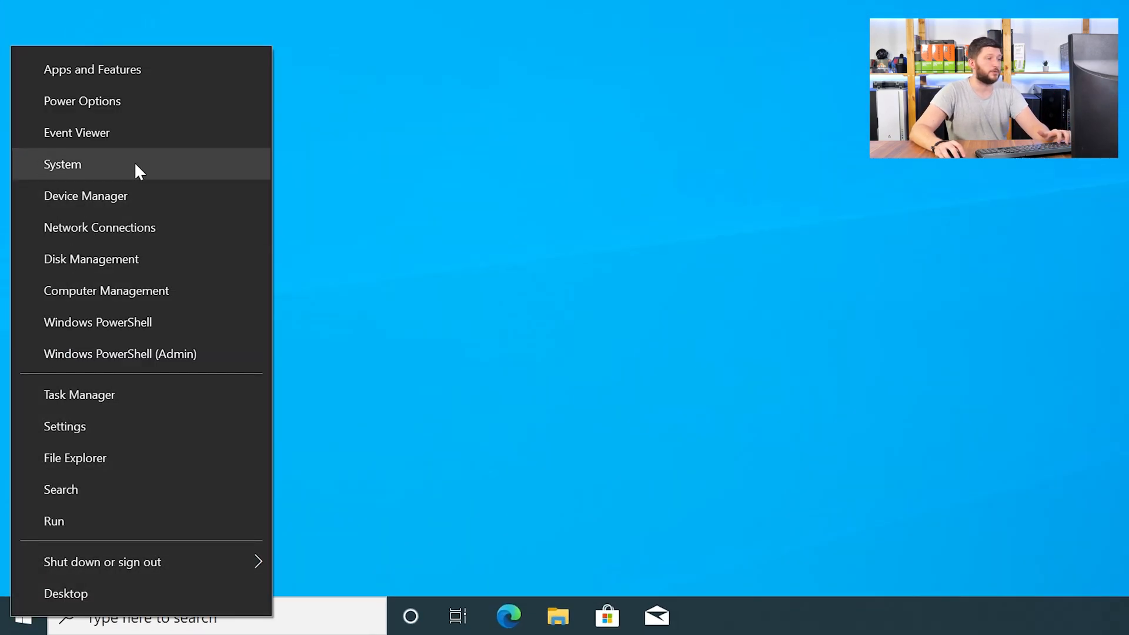
click(63, 164)
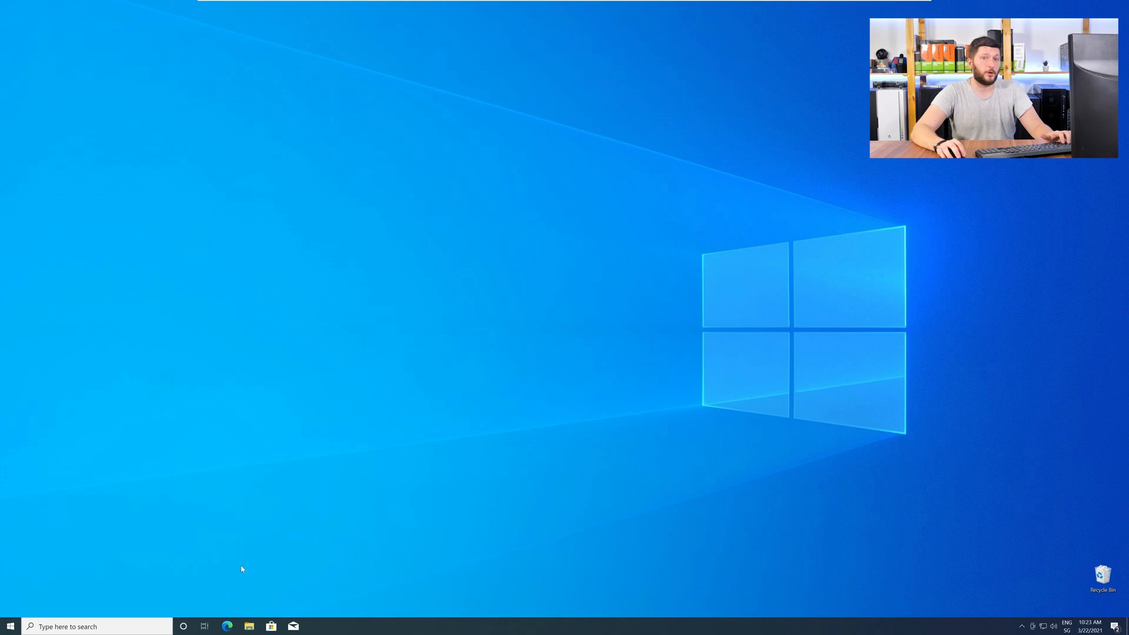
Step: Download the 64-bit binkw64.dll archive from sts-tutorial.com/download/binkw64 in Edge and open it
click(227, 625)
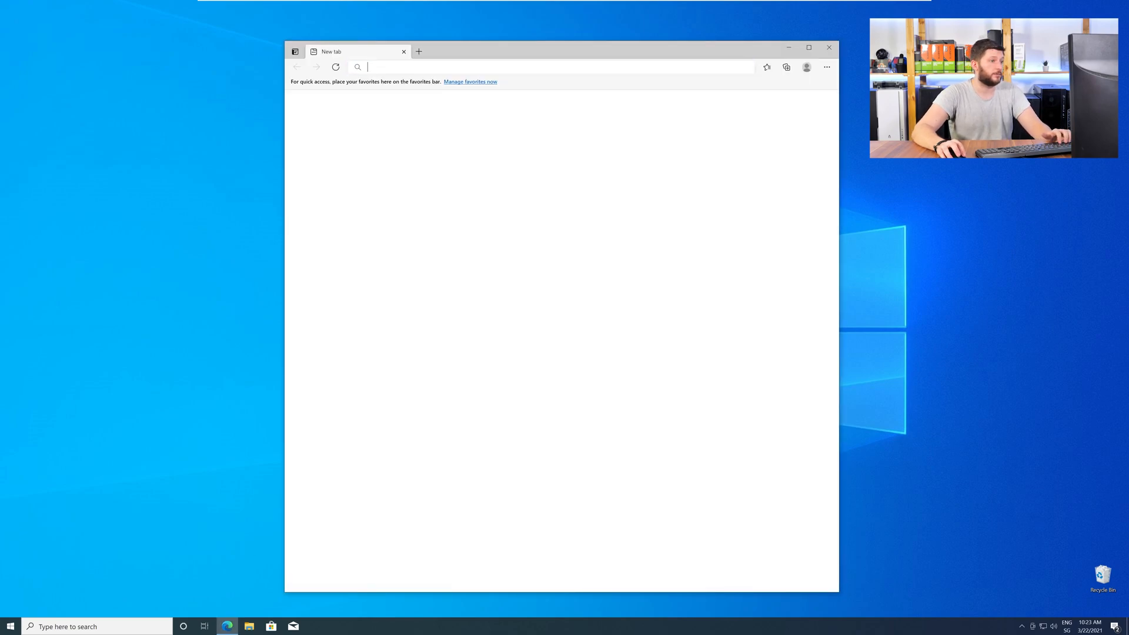
text(https://www.sts-tutorial.com/download/binkw64)
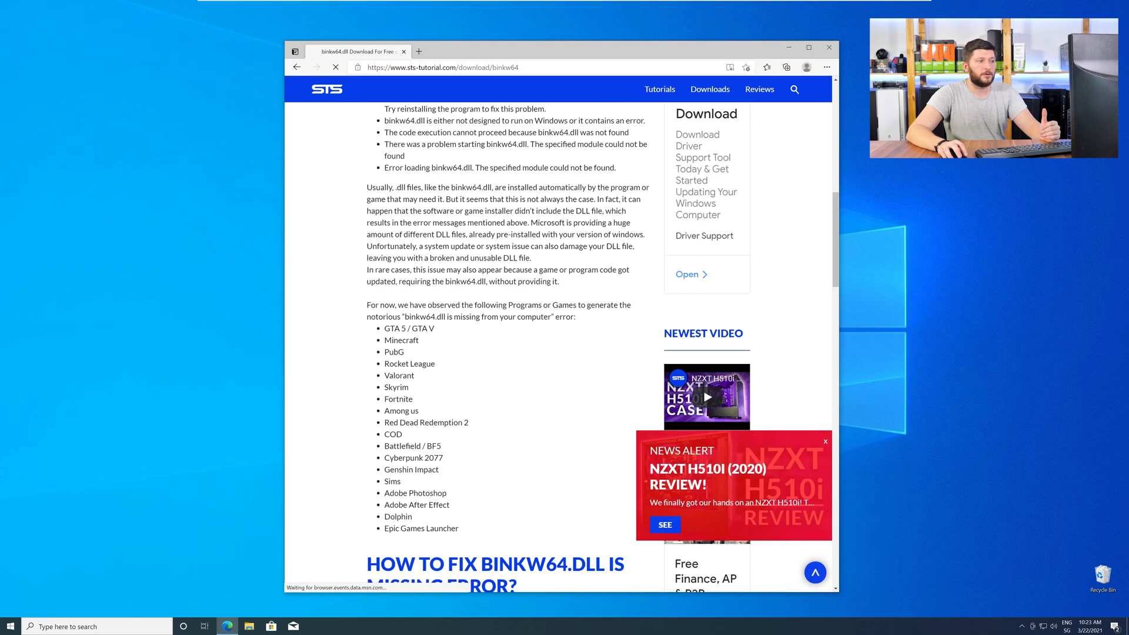
scroll(down, 3)
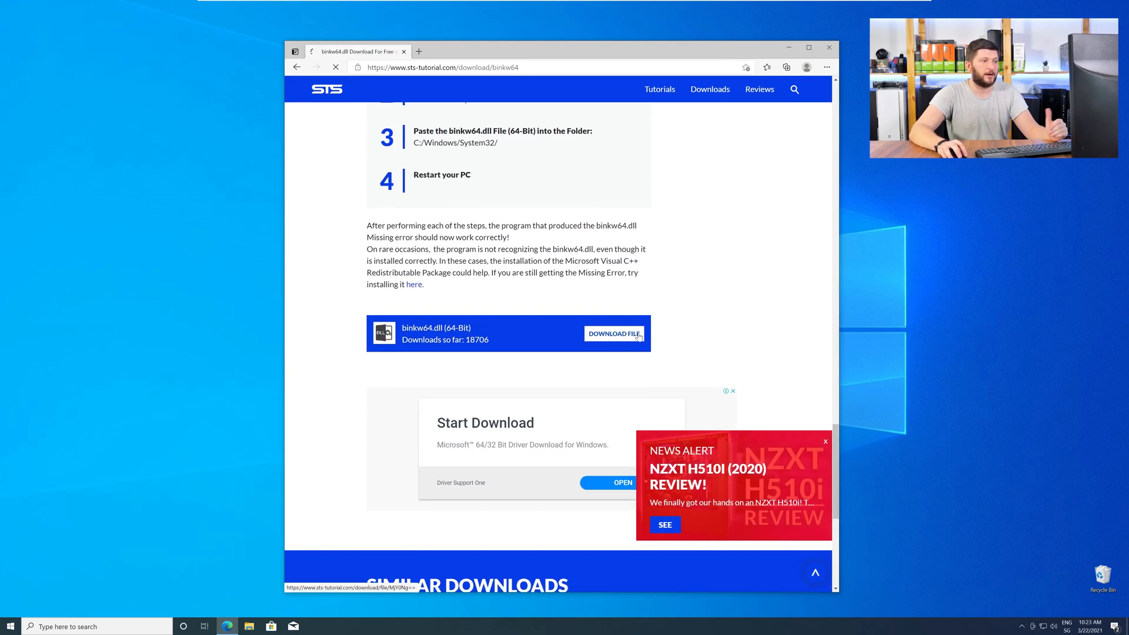
click(612, 334)
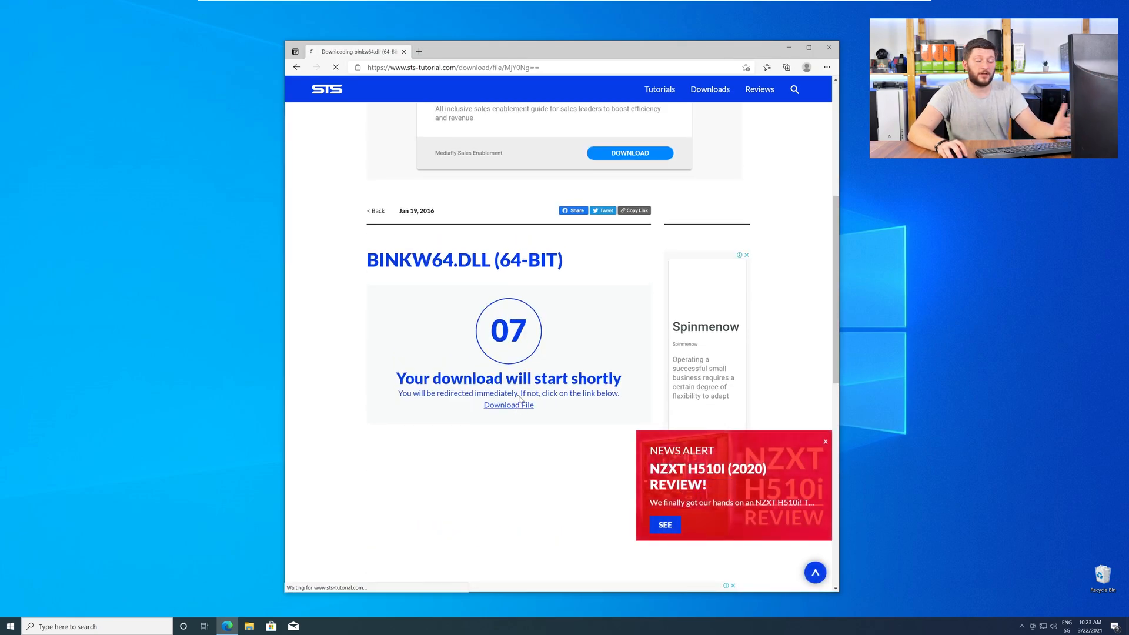
click(508, 404)
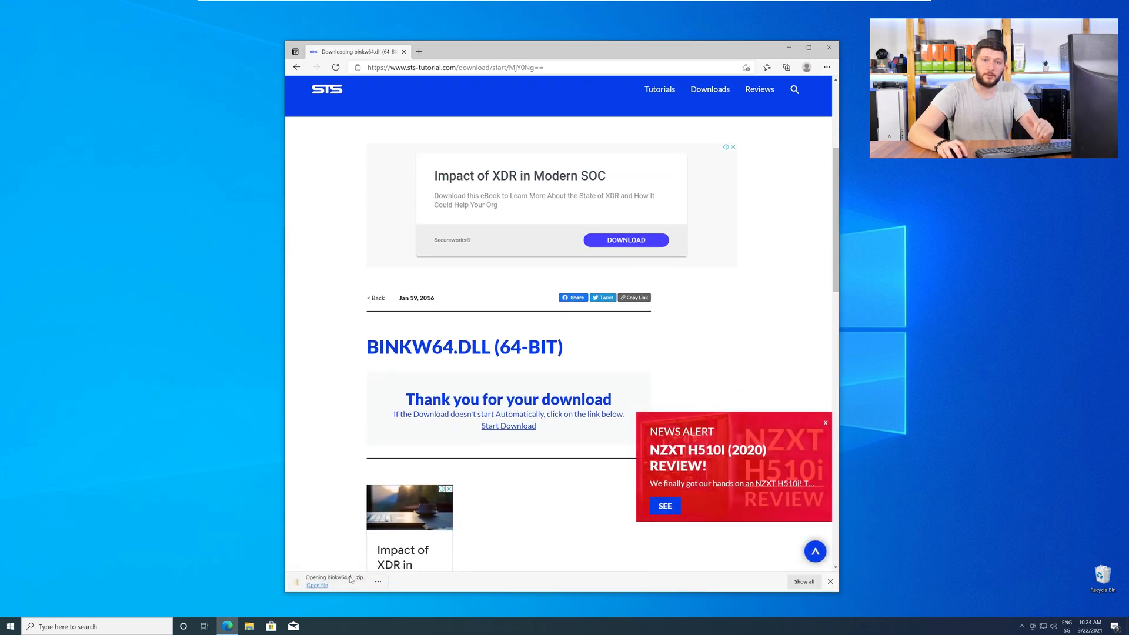
click(317, 585)
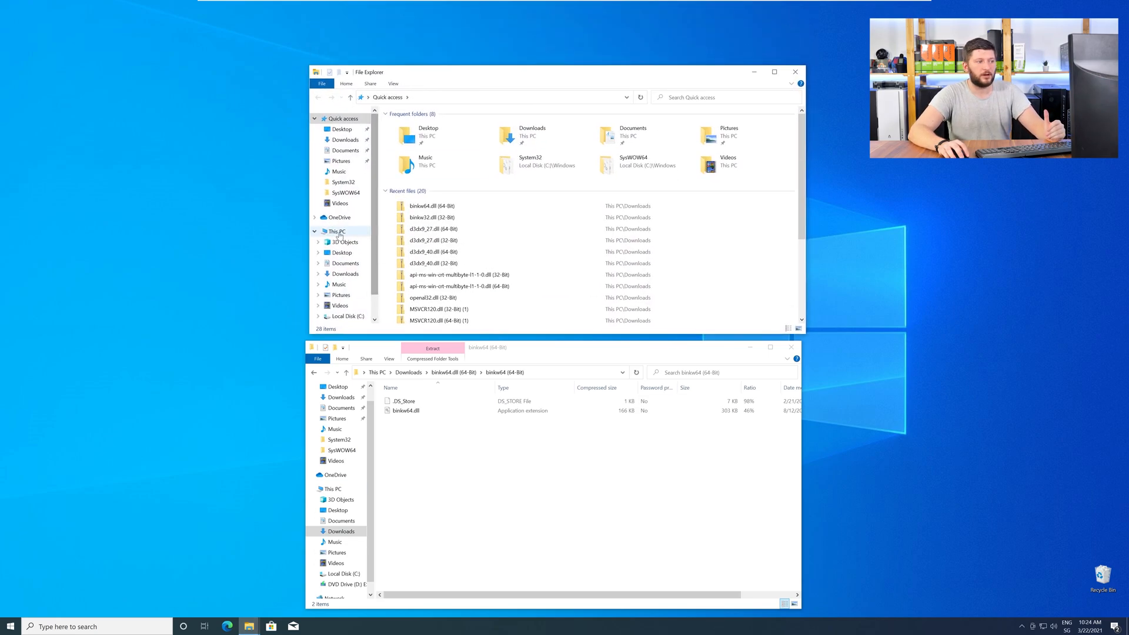
Step: Copy binkw64.dll into C:\Windows System32 and SysWOW64, granting admin permission, then close Explorer
click(347, 316)
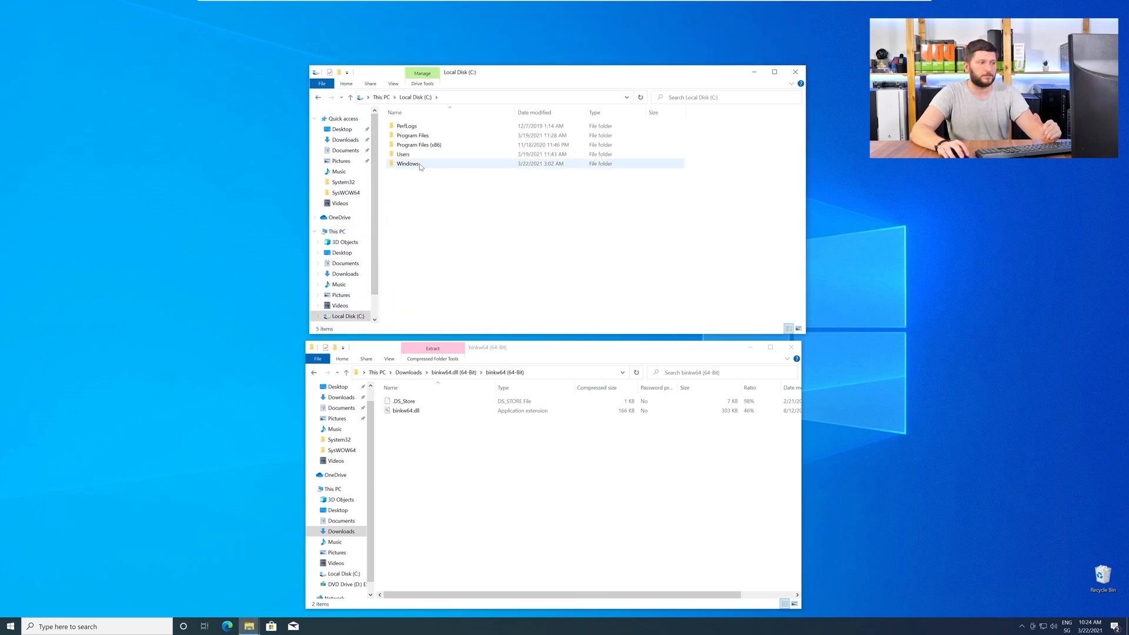
double_click(408, 163)
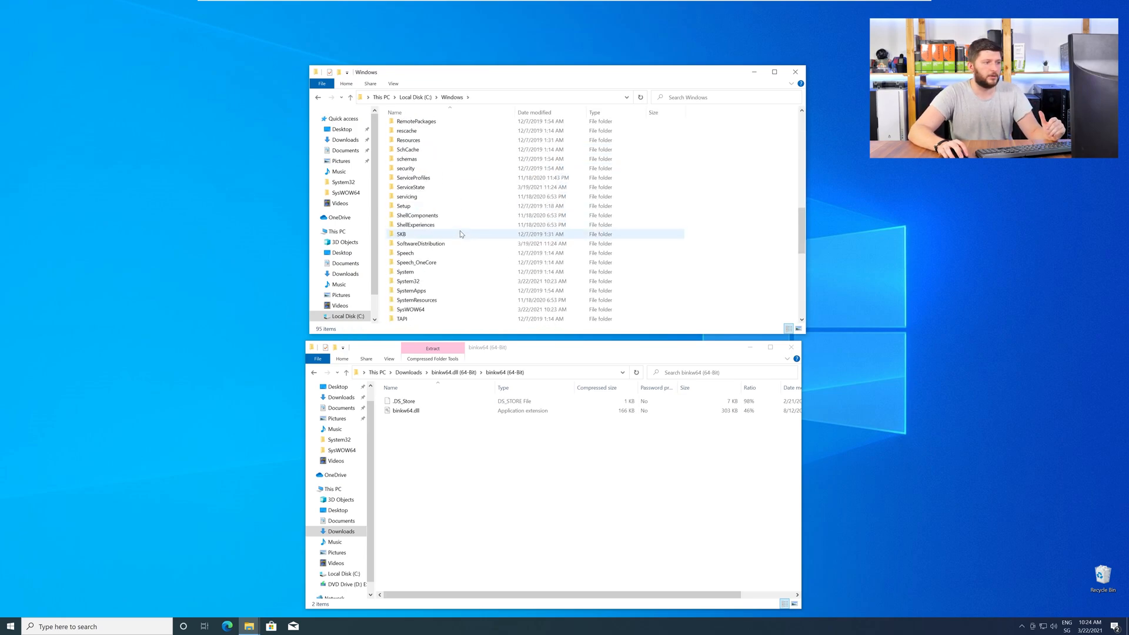
click(411, 309)
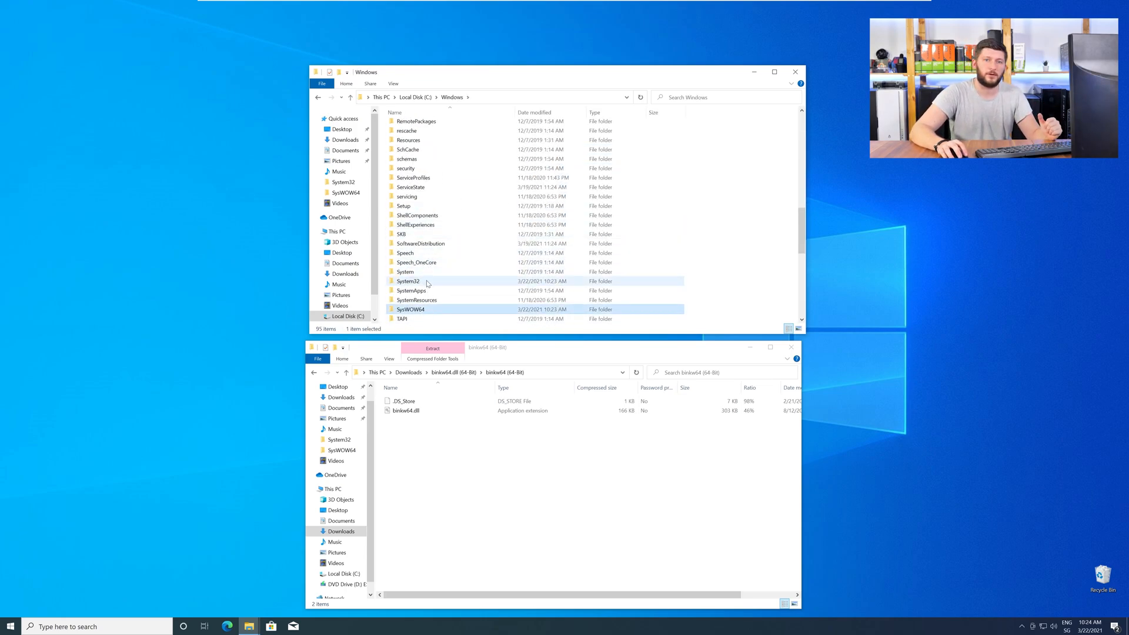
click(408, 281)
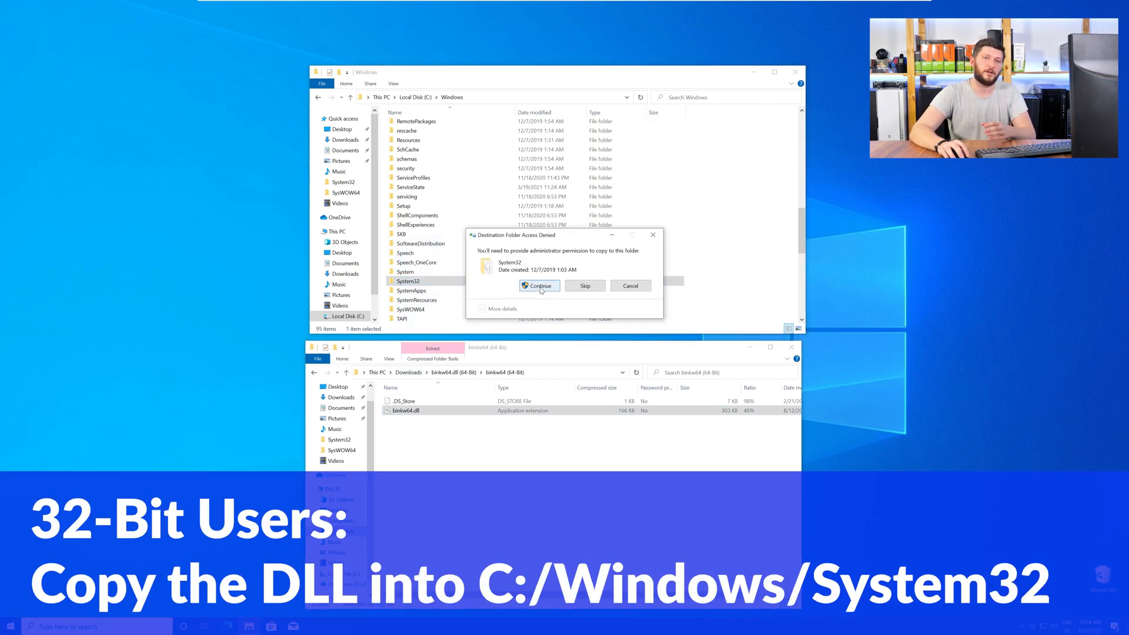
click(539, 286)
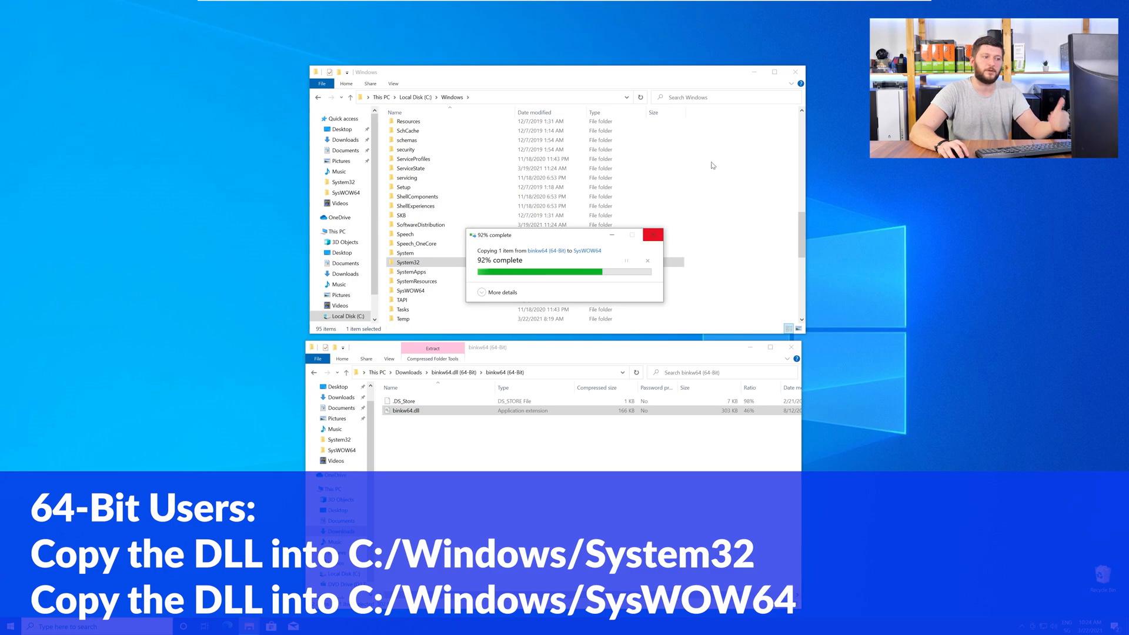
click(795, 71)
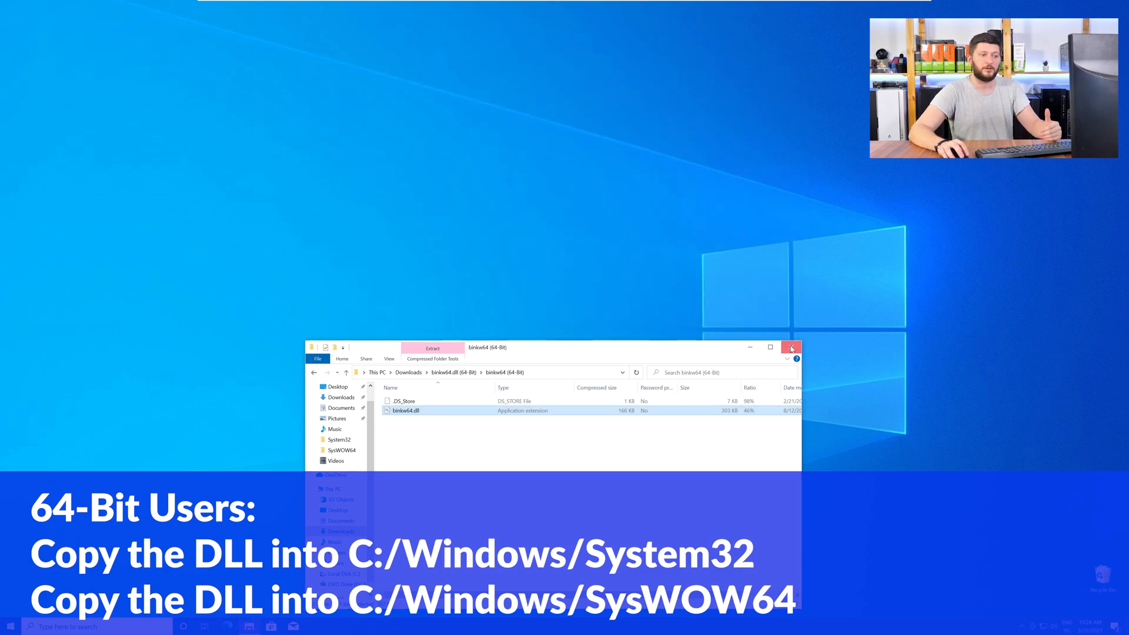
Step: Close the extracted binkw64 archive window
click(789, 348)
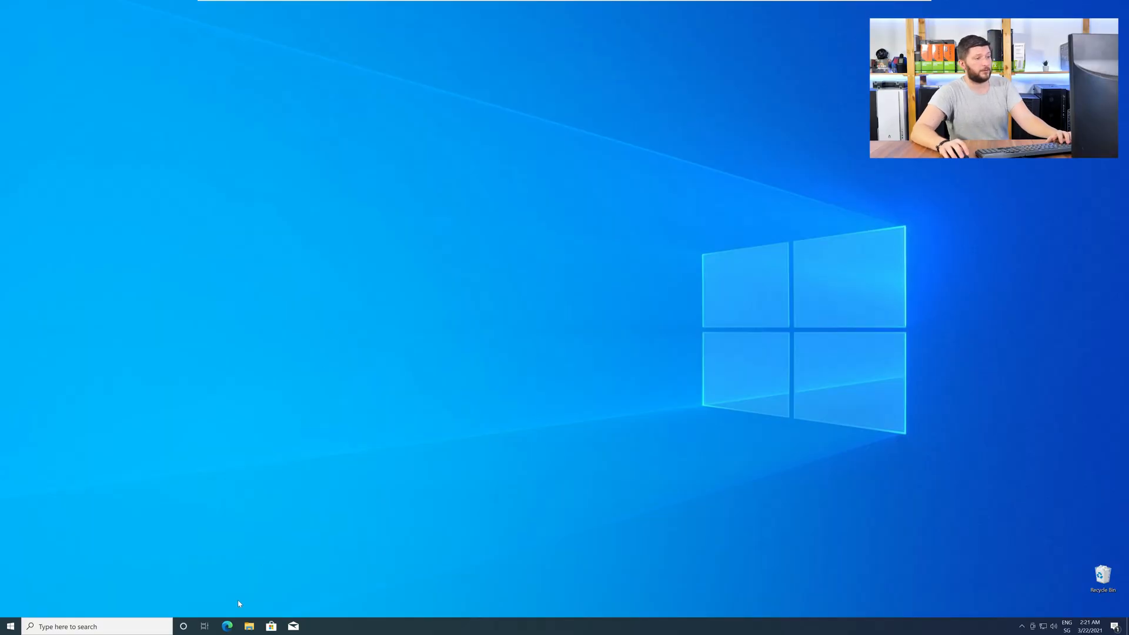
Step: Download vc_redist.x64.exe from the STS Tutorial page in Edge and run the installer
click(227, 625)
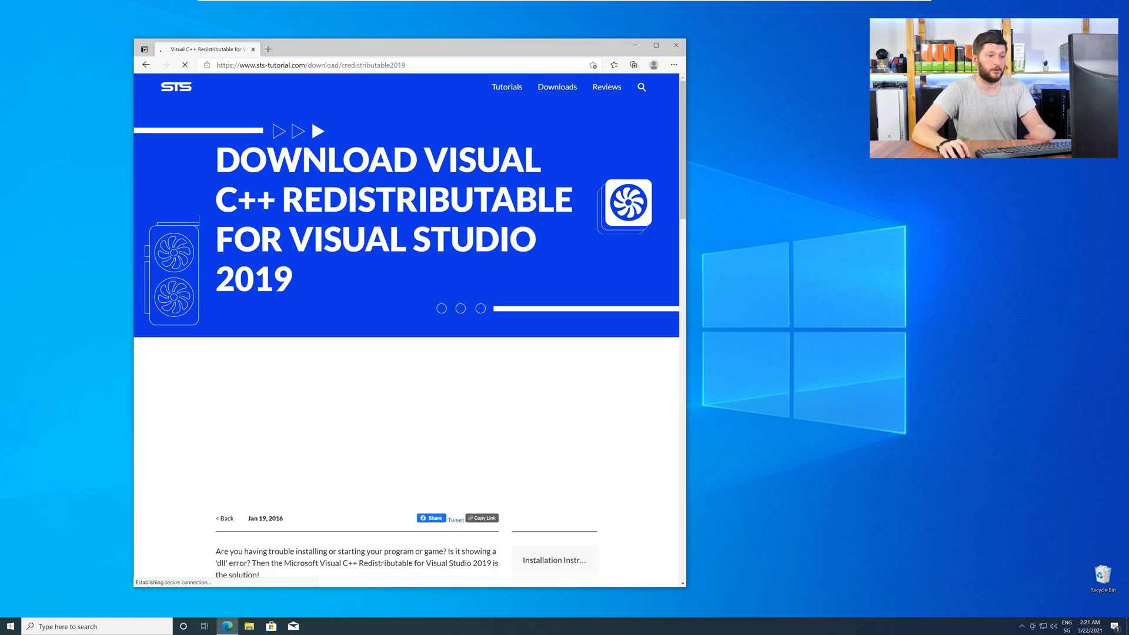
scroll(down, 3)
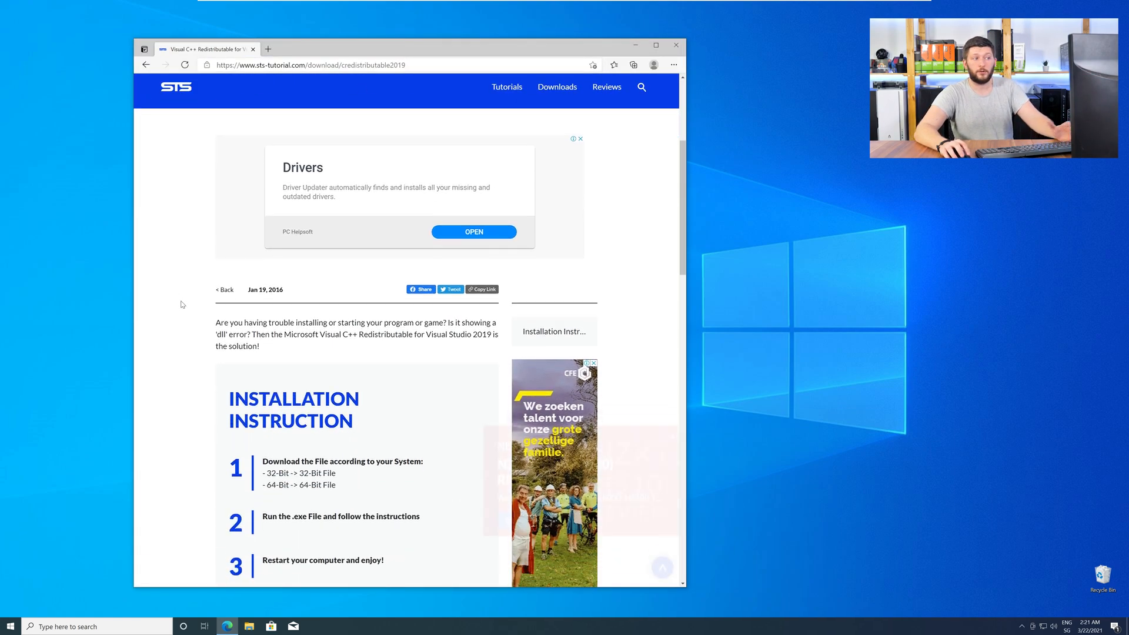
scroll(down, 3)
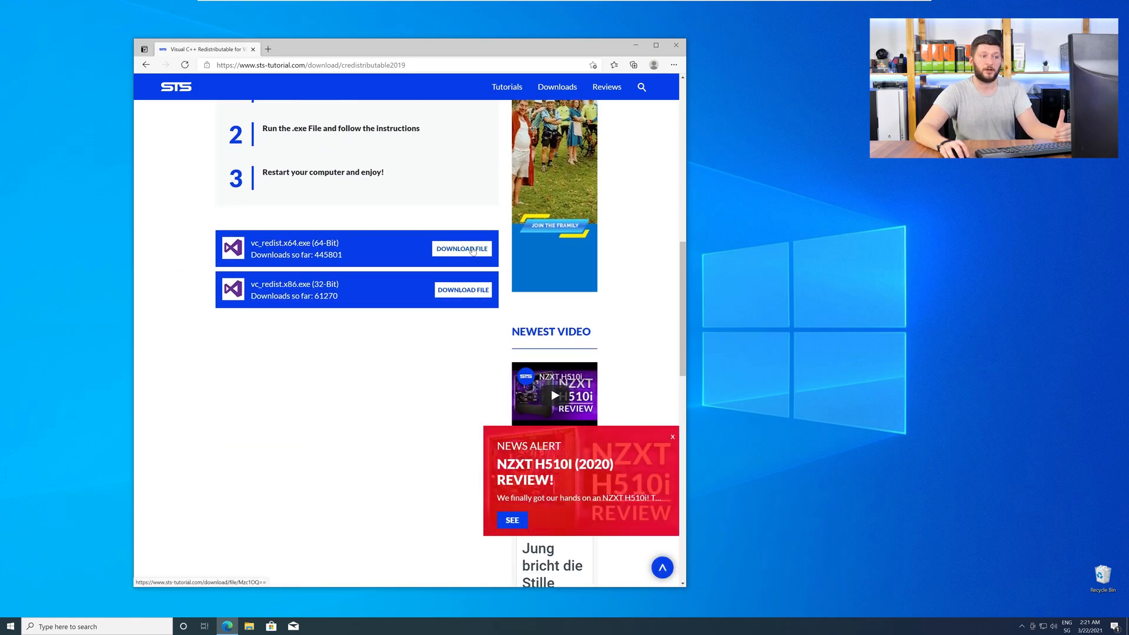
click(461, 248)
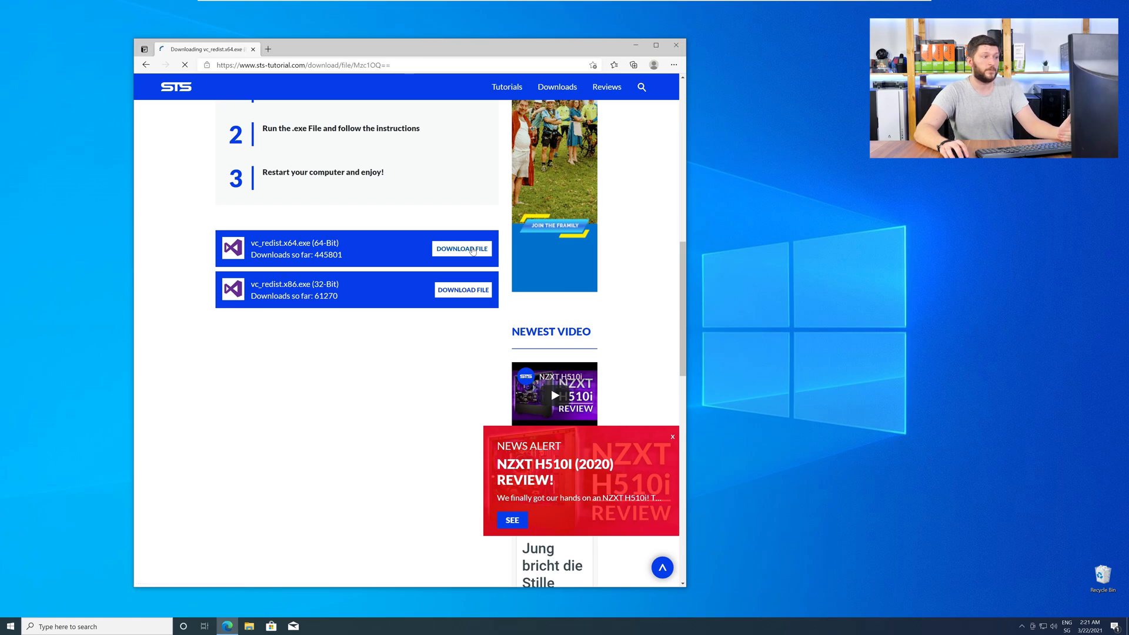
click(462, 248)
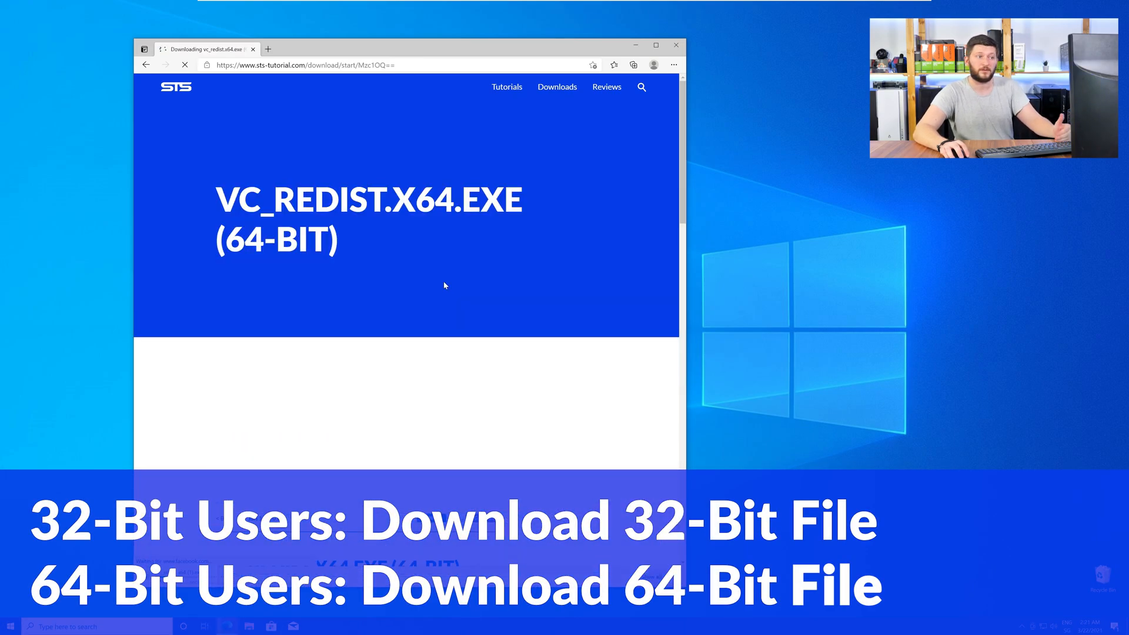
scroll(down, 3)
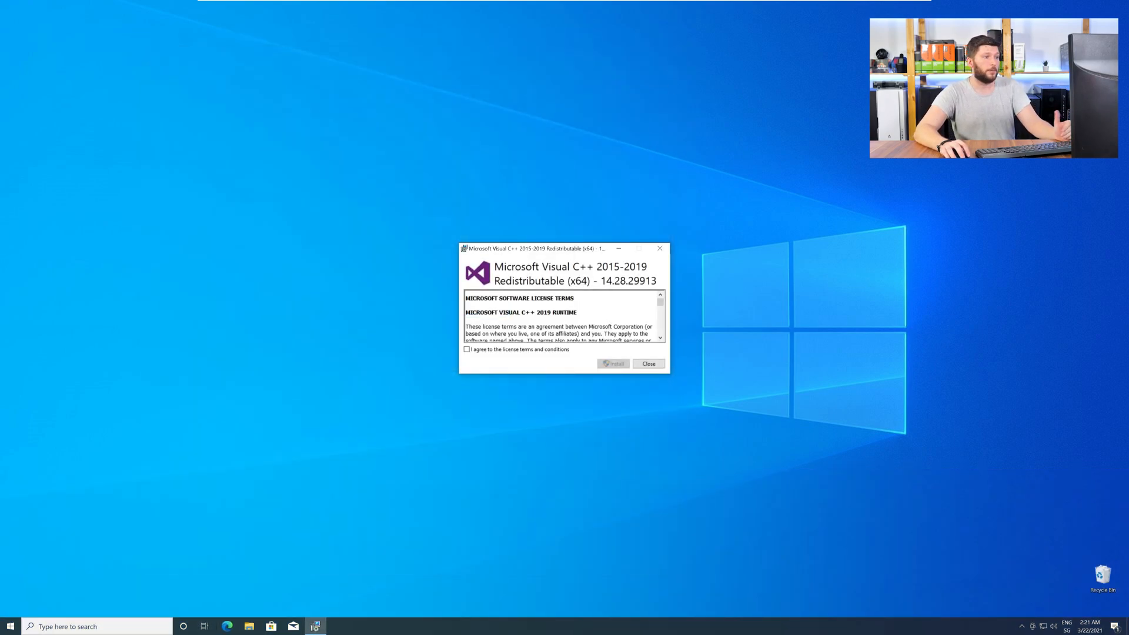
Step: Accept the license, install the x64 Visual C++ 2015-2019 Redistributable, and close the installer
click(466, 349)
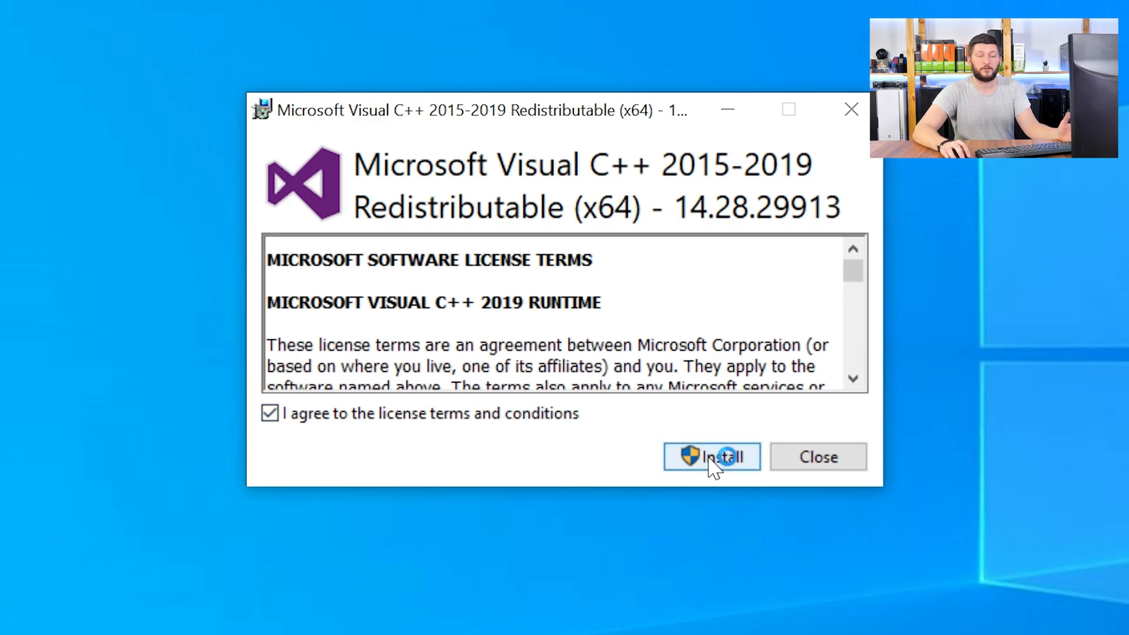
click(711, 456)
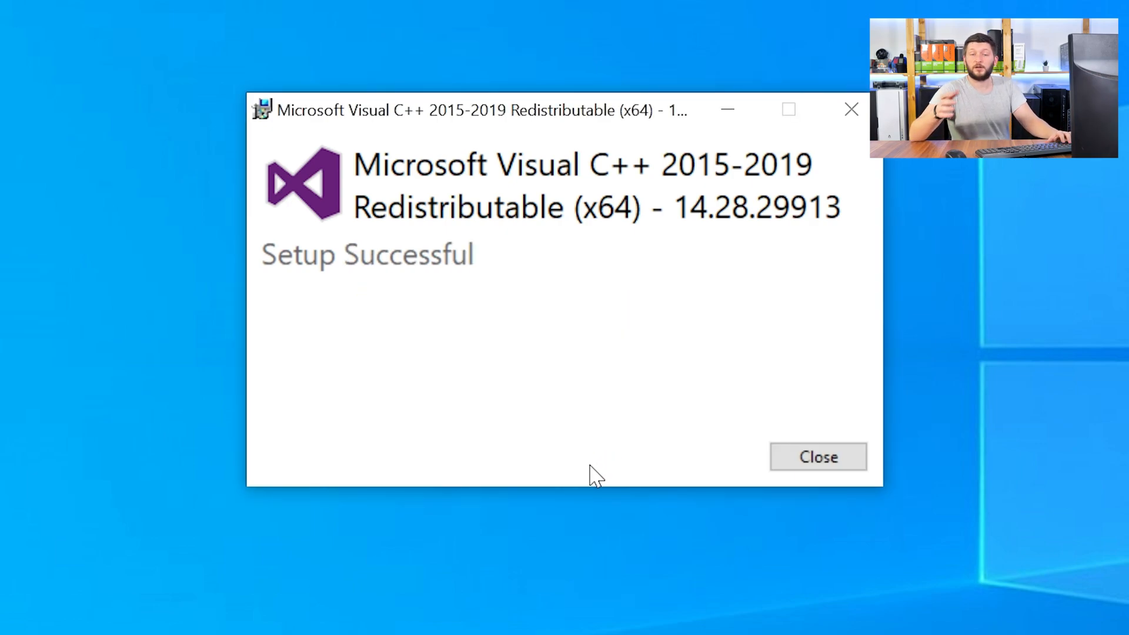
click(817, 457)
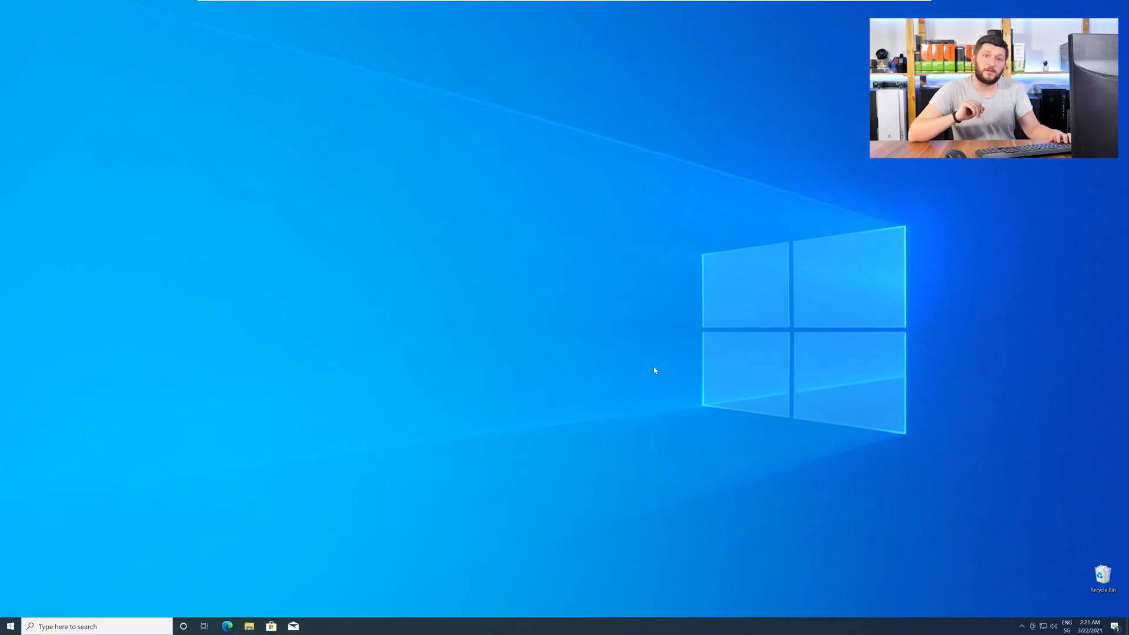